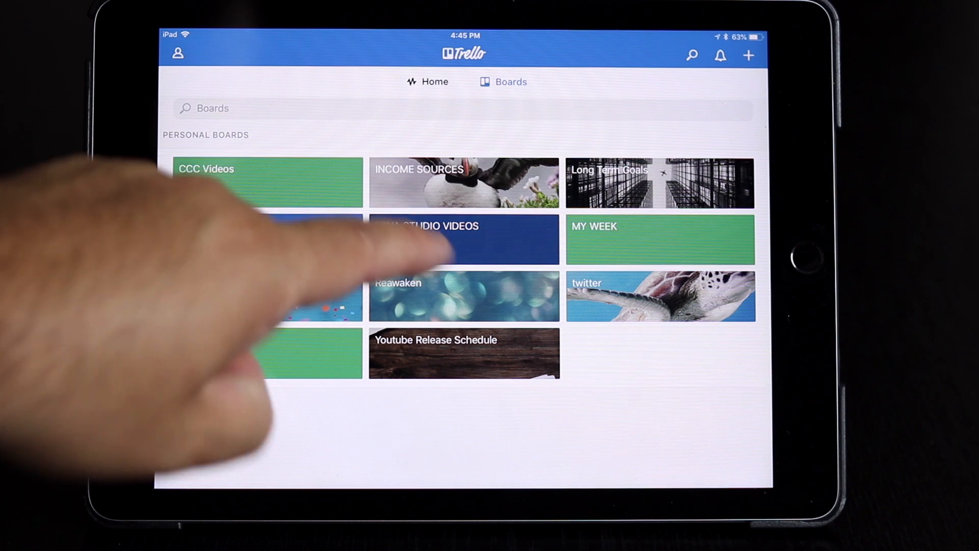
Enter the MINA STUDIO VIDEOS board and browse across its lists to the Next trios list.
{"action": "left_click", "coordinate": [463, 241]}
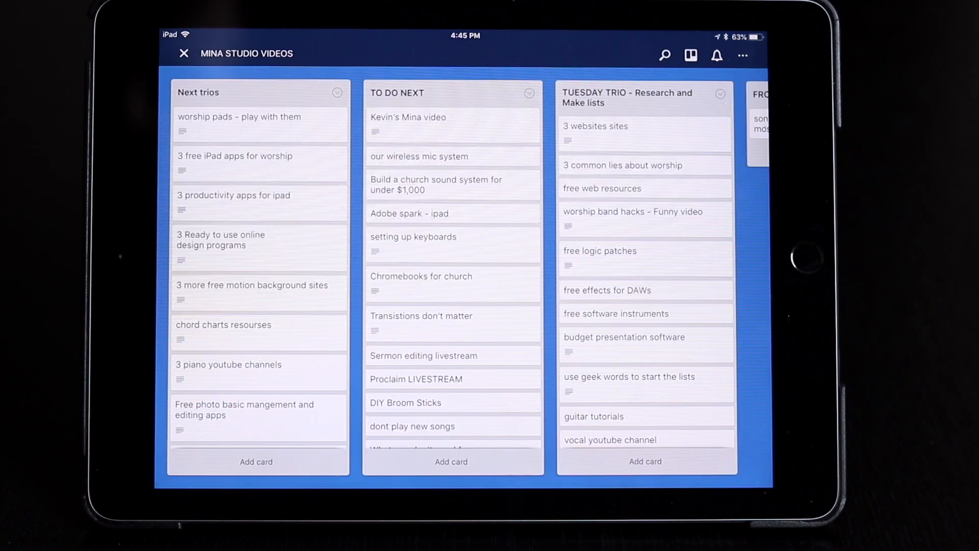
{"action": "scroll", "scroll_direction": "down", "scroll_amount": 3}
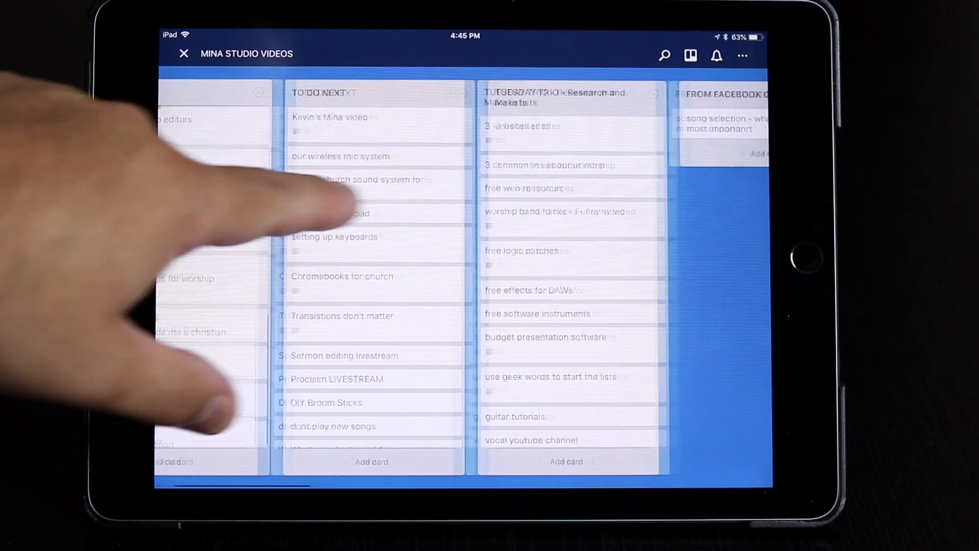
{"action": "scroll", "scroll_direction": "right", "scroll_amount": 3}
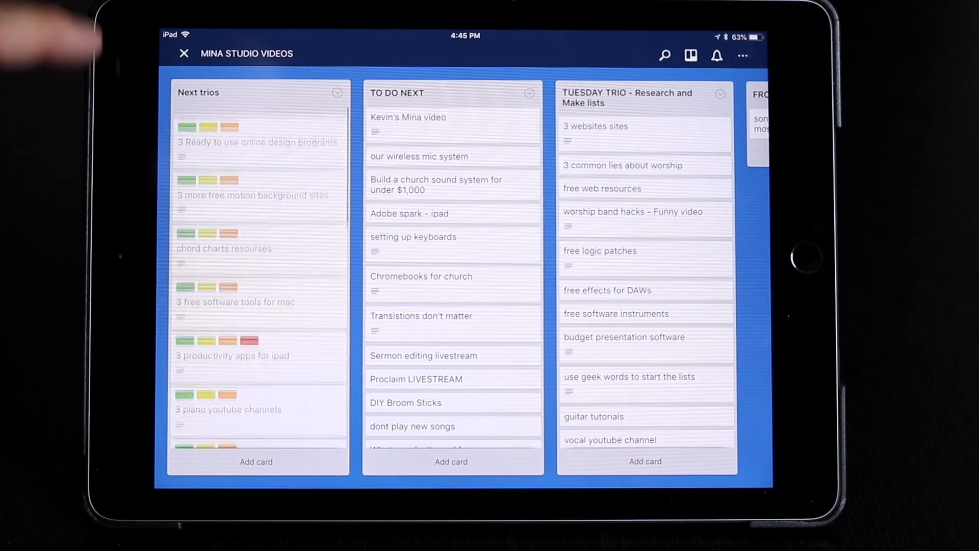
{"action": "scroll", "scroll_direction": "down", "scroll_amount": 3}
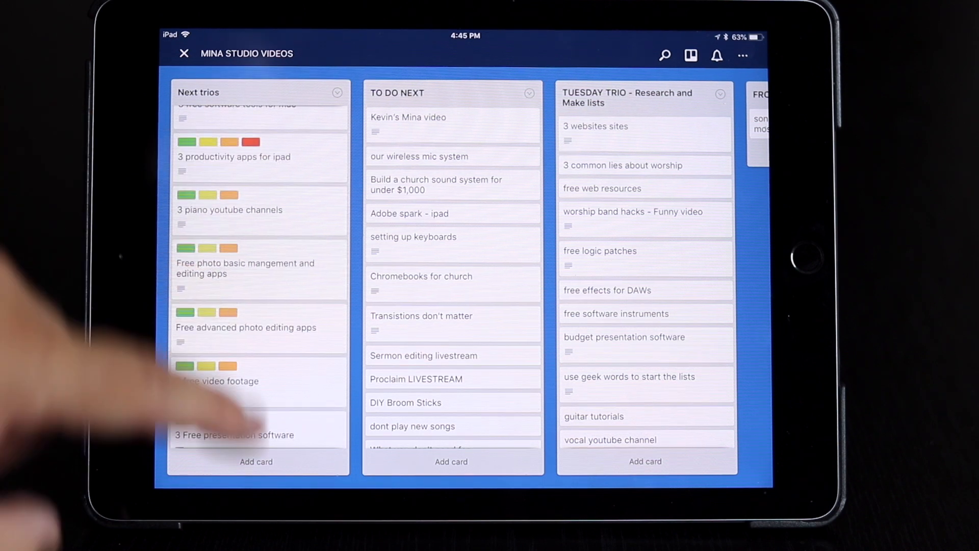
{"action": "scroll", "scroll_direction": "up", "scroll_amount": 3}
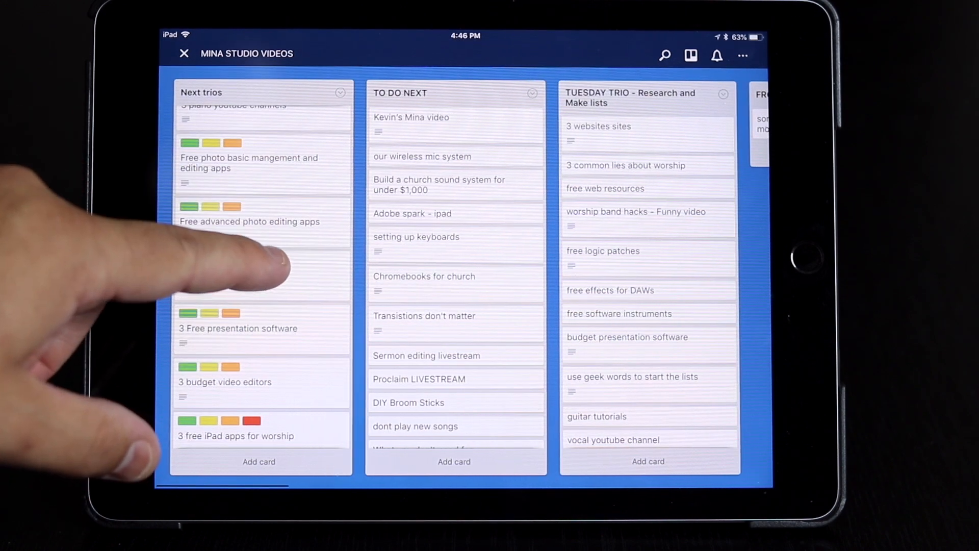
View the photo management apps card's details, then close it back to the board.
{"action": "left_click", "coordinate": [249, 162]}
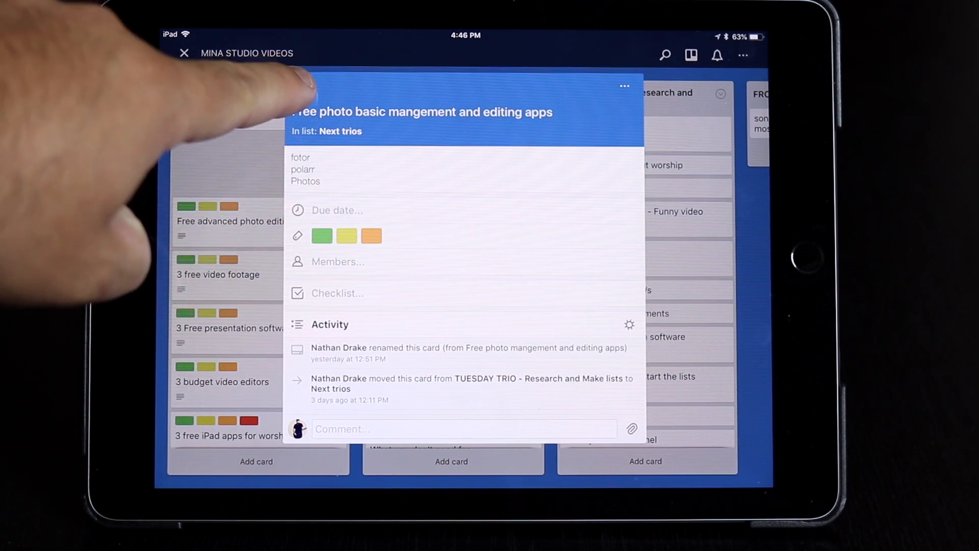
{"action": "left_click", "coordinate": [185, 52]}
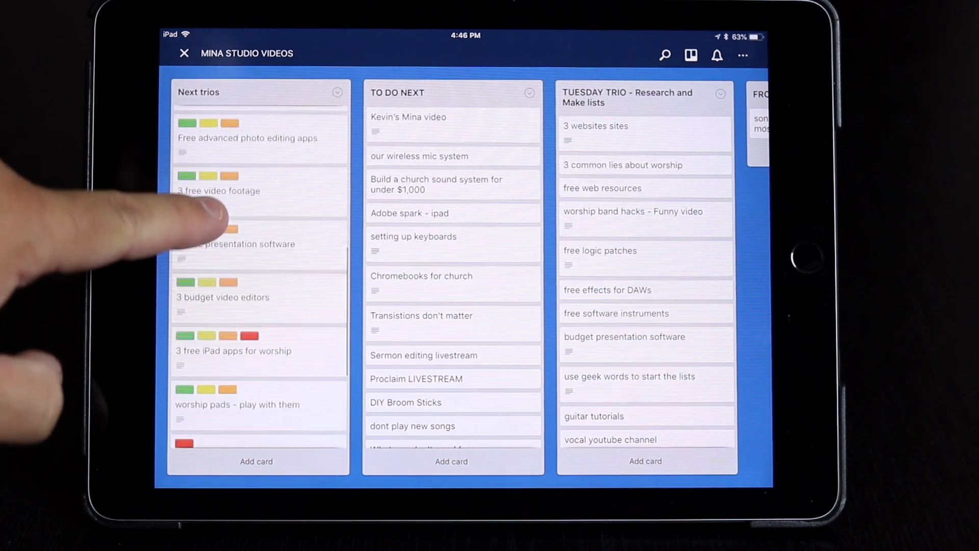
{"action": "scroll", "scroll_direction": "down", "scroll_amount": 3}
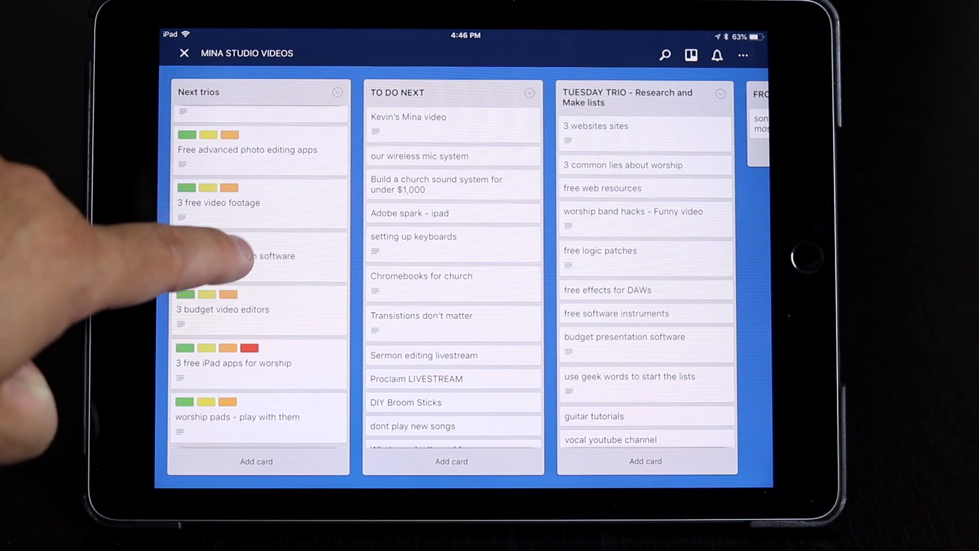
Leave the board and Trello so the iPad home screen shows.
{"action": "left_click", "coordinate": [259, 256]}
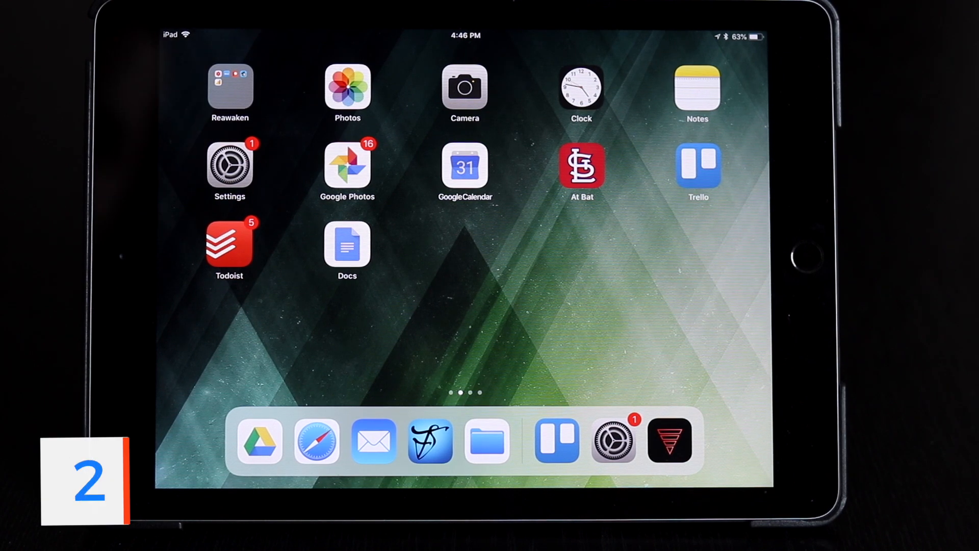
Launch Todoist and review Today's tasks and the Next 7 Days list.
{"action": "left_click", "coordinate": [228, 246]}
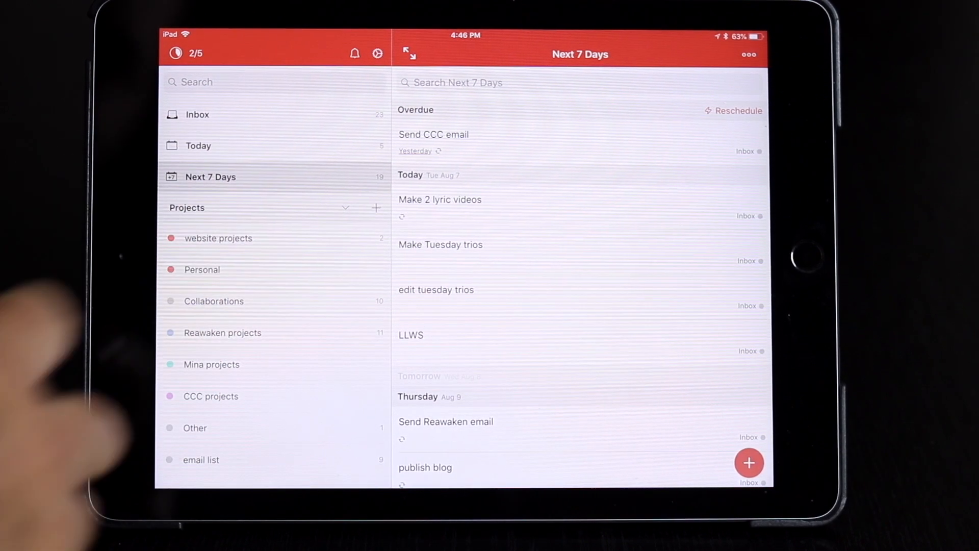
{"action": "left_click", "coordinate": [198, 146]}
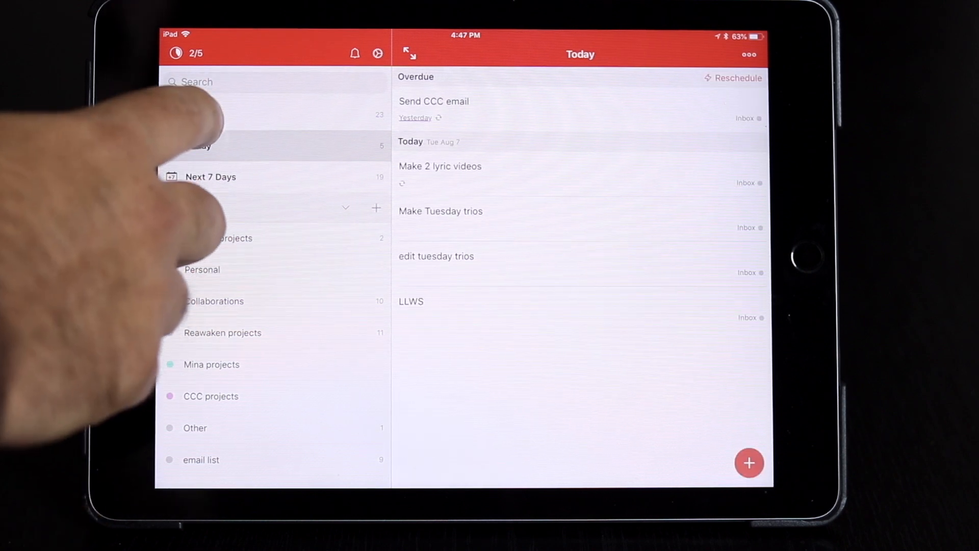
{"action": "left_click", "coordinate": [211, 177]}
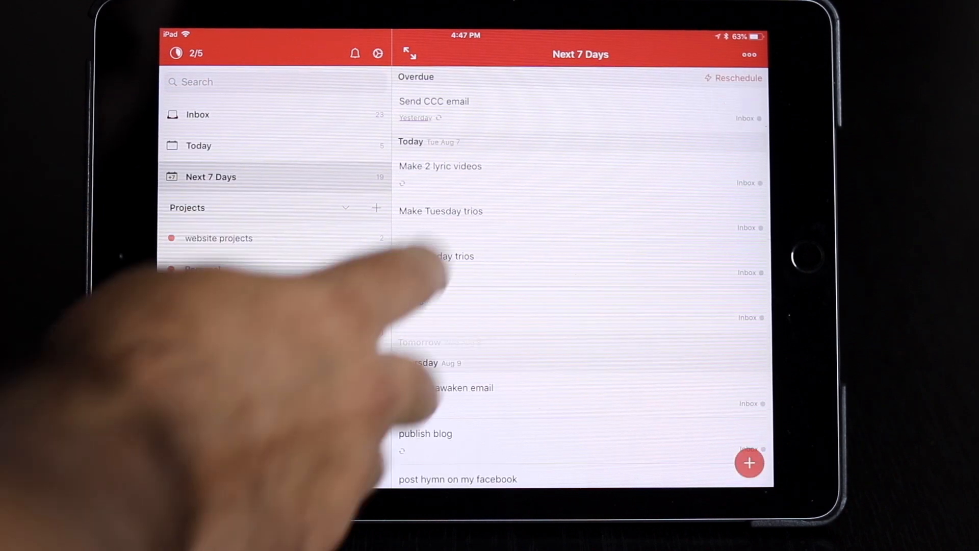
{"action": "scroll", "scroll_direction": "up", "scroll_amount": 3}
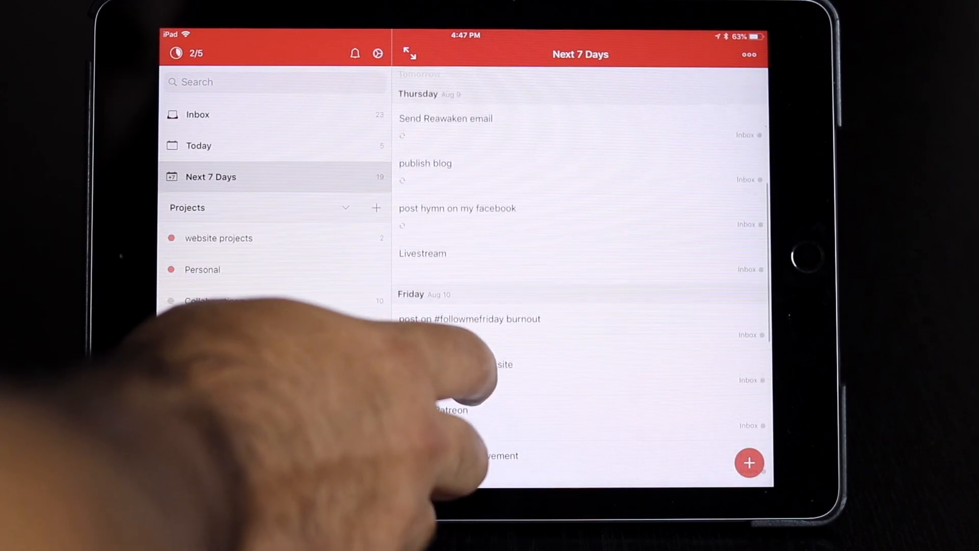
{"action": "scroll", "scroll_direction": "down", "scroll_amount": 3}
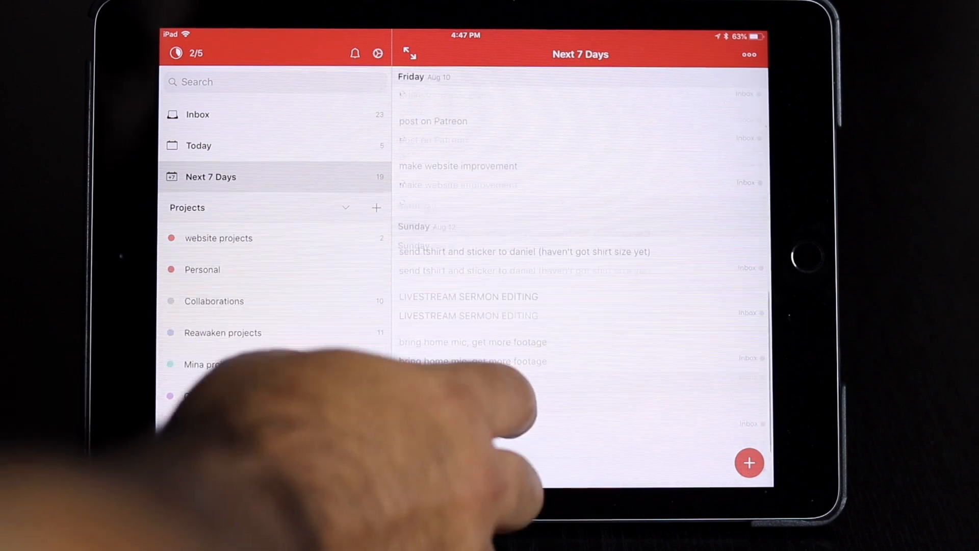
{"action": "scroll", "scroll_direction": "down", "scroll_amount": 3}
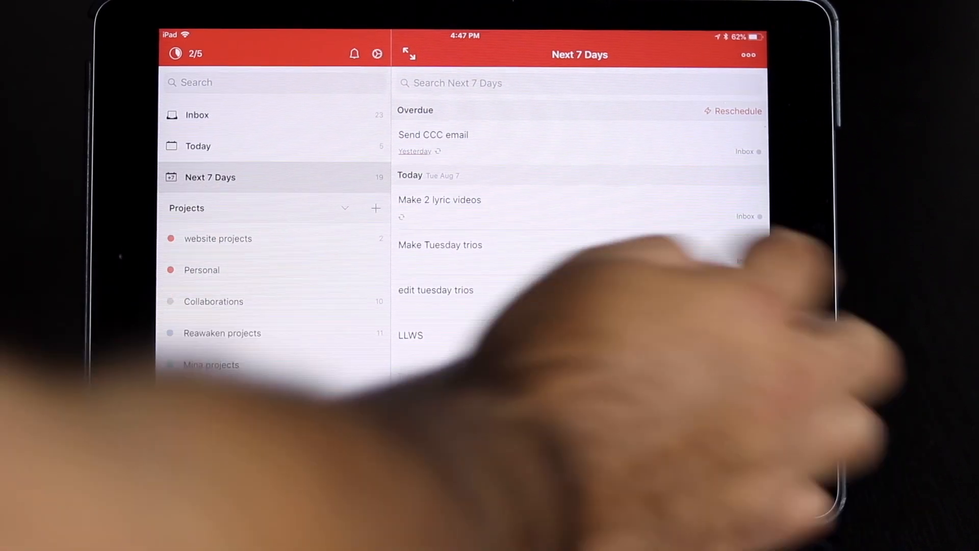
Check the Collaborations, CCC projects and website projects lists, then return to the home screen.
{"action": "left_click", "coordinate": [213, 301]}
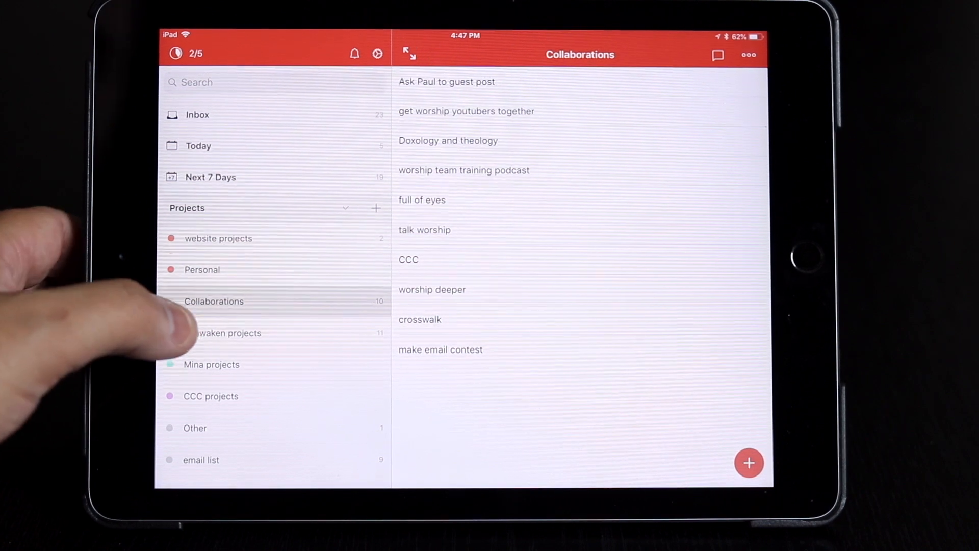
{"action": "left_click", "coordinate": [210, 396]}
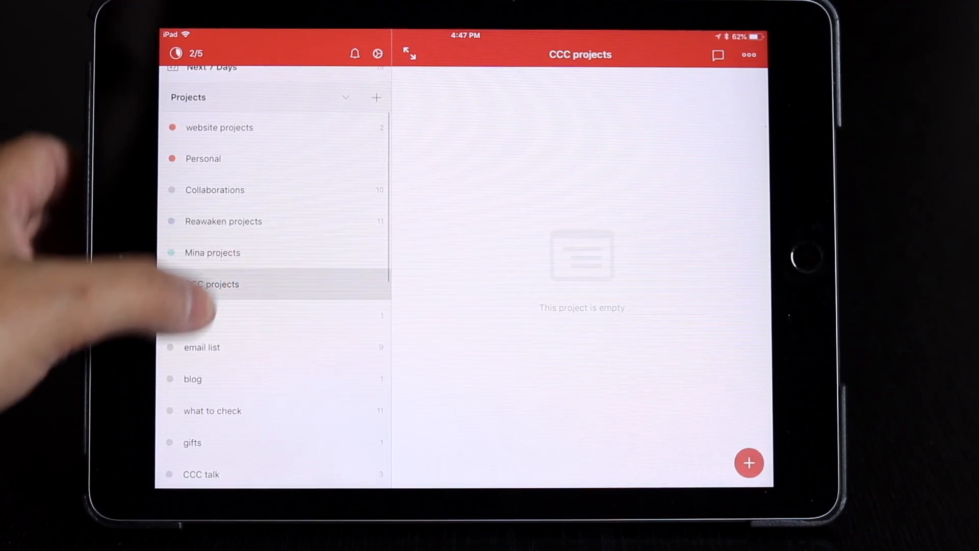
{"action": "left_click", "coordinate": [195, 316]}
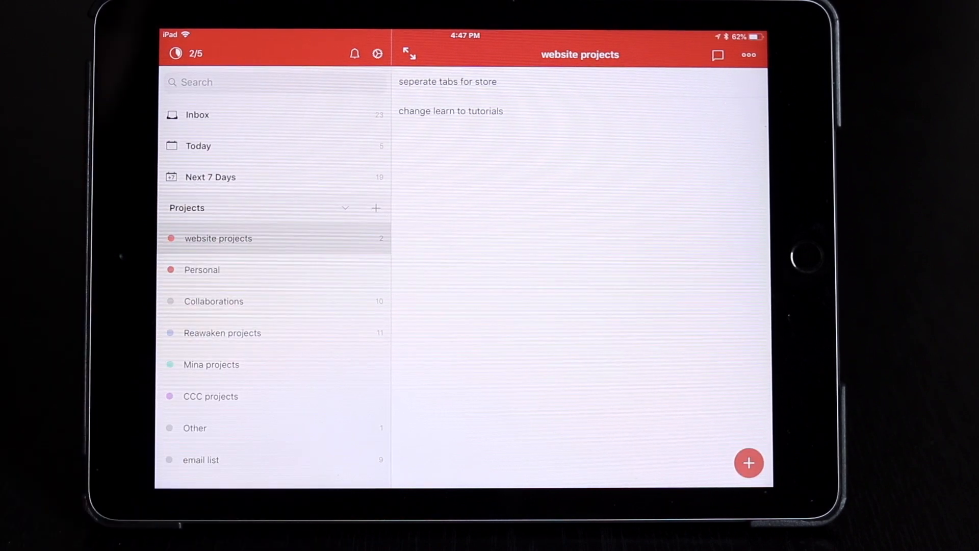
{"action": "key", "text": "home"}
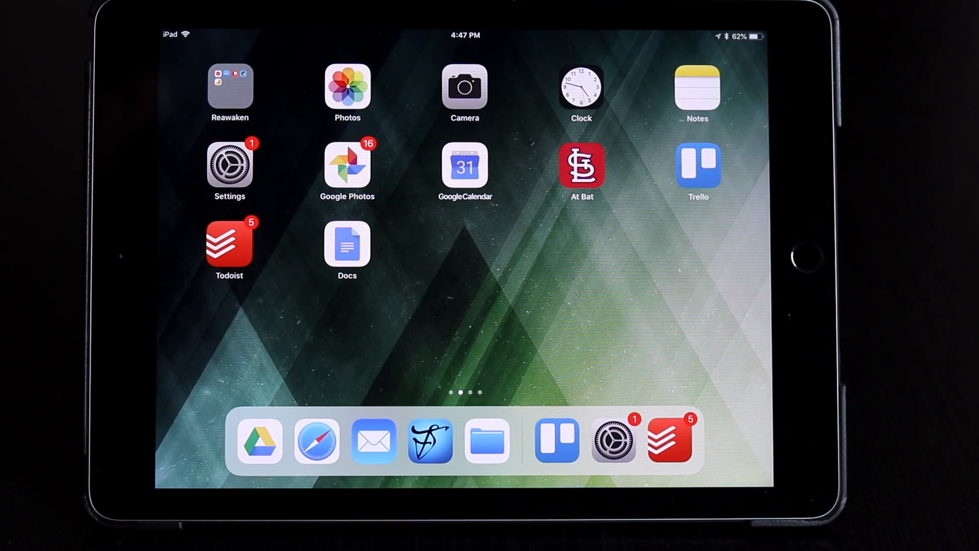
Launch Google Docs, enter a recent worship lyrics document and read down to Before The Throne.
{"action": "left_click", "coordinate": [347, 245]}
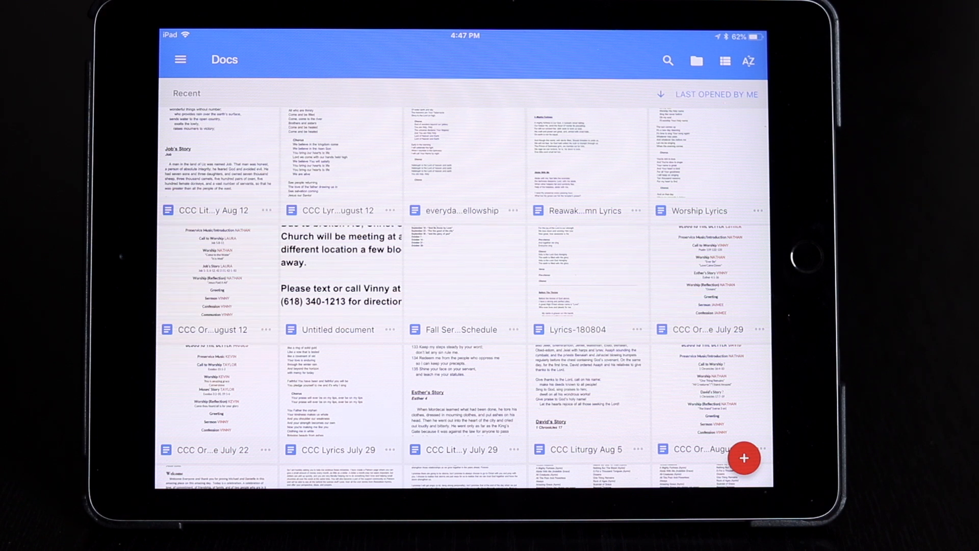
{"action": "scroll", "scroll_direction": "down", "scroll_amount": 3}
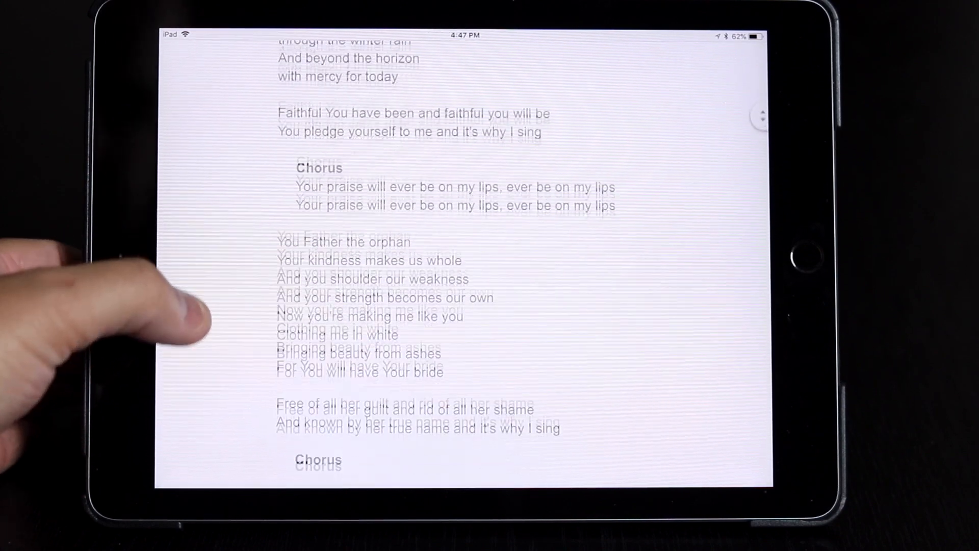
{"action": "scroll", "scroll_direction": "down", "scroll_amount": 3}
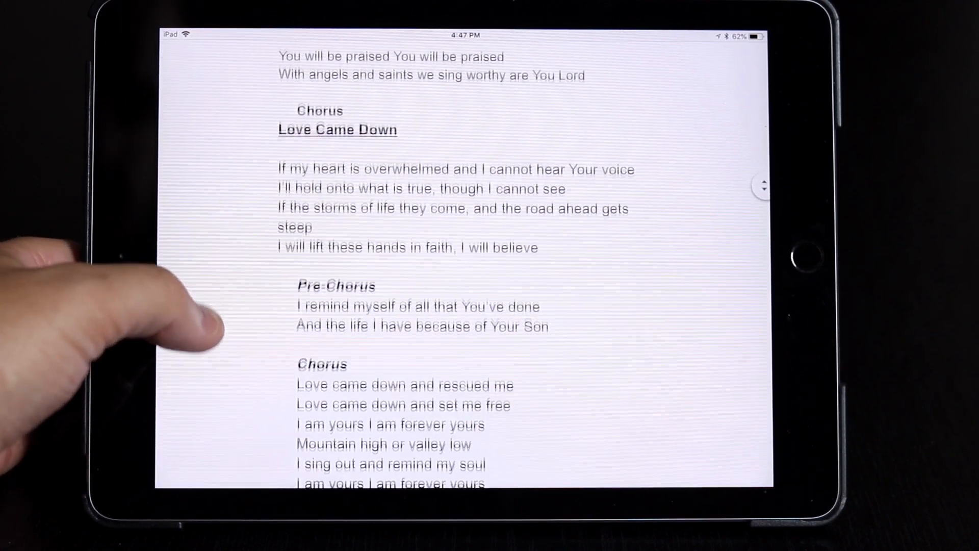
{"action": "scroll", "scroll_direction": "down", "scroll_amount": 3}
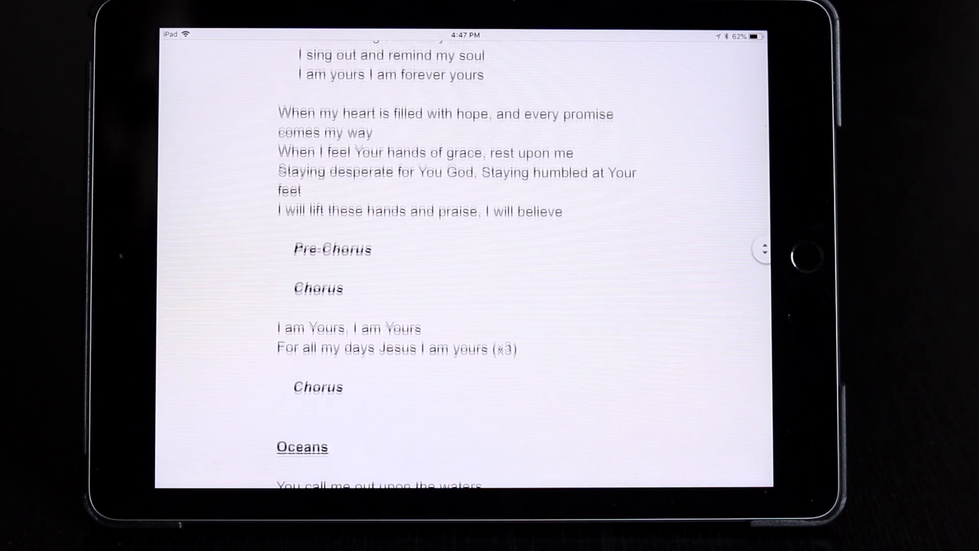
{"action": "scroll", "scroll_direction": "down", "scroll_amount": 3}
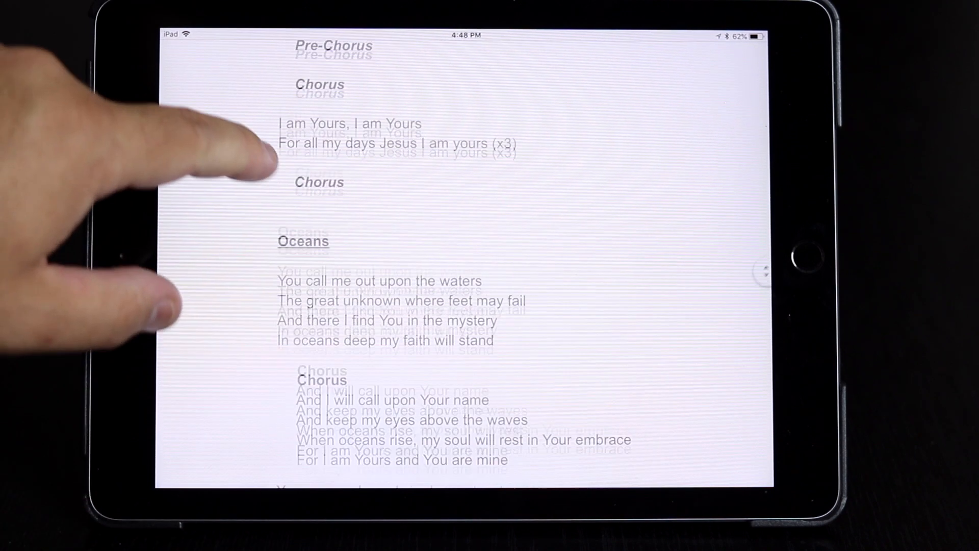
{"action": "scroll", "scroll_direction": "down", "scroll_amount": 3}
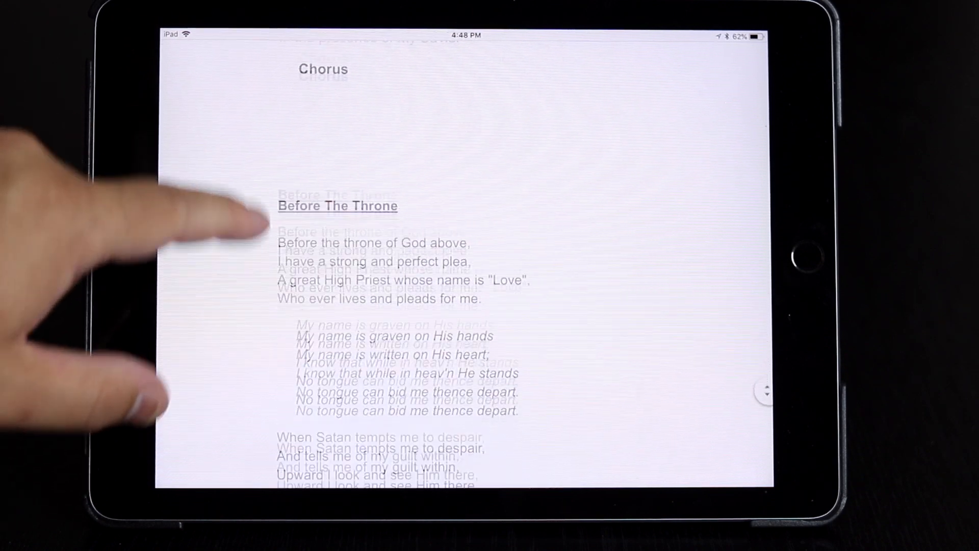